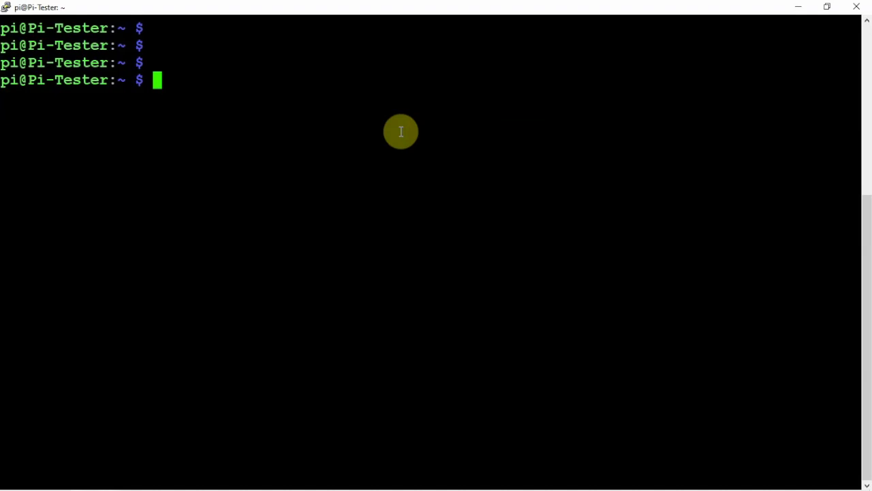
mouse_move(420, 127)
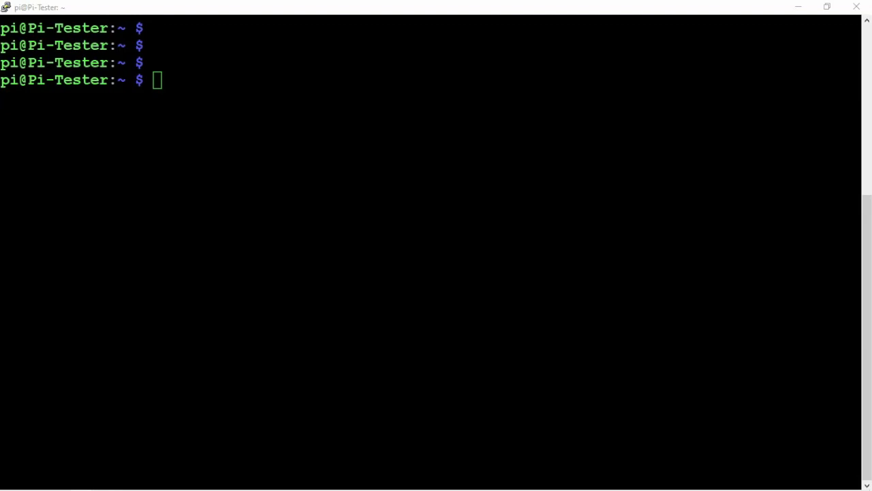
mouse_move(243, 143)
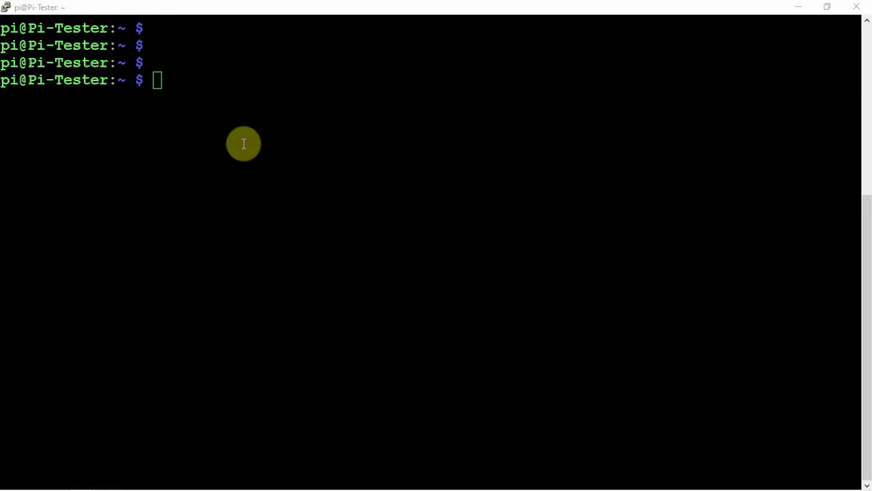
Download install-hc-rpi with curl, make it executable with chmod u+x, and run it.
type("curl -O https://www.clearskyinstitute.com/ham/HamClock/install-hc-rpi")
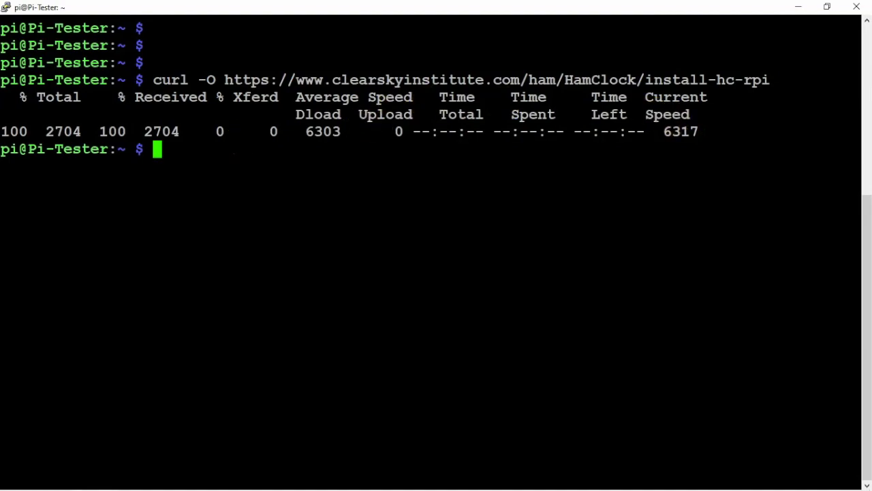
type("chmod u+x install-hc-rpi")
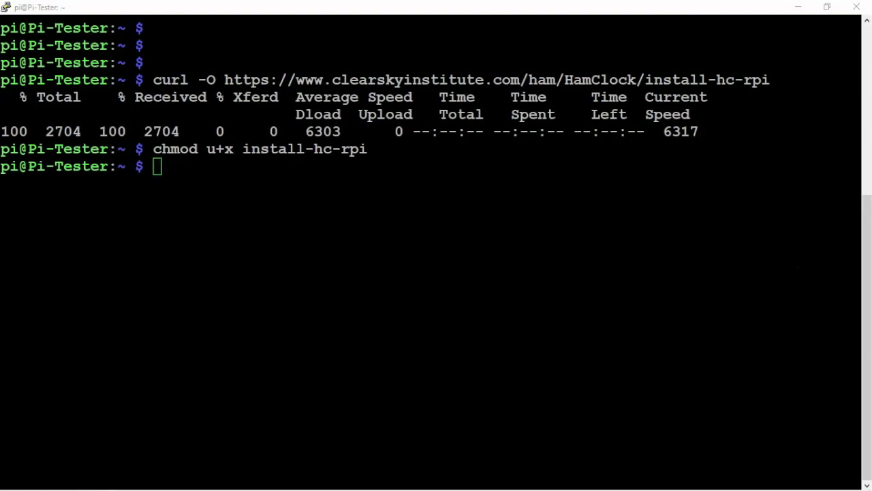
type("./install-hc-rpi")
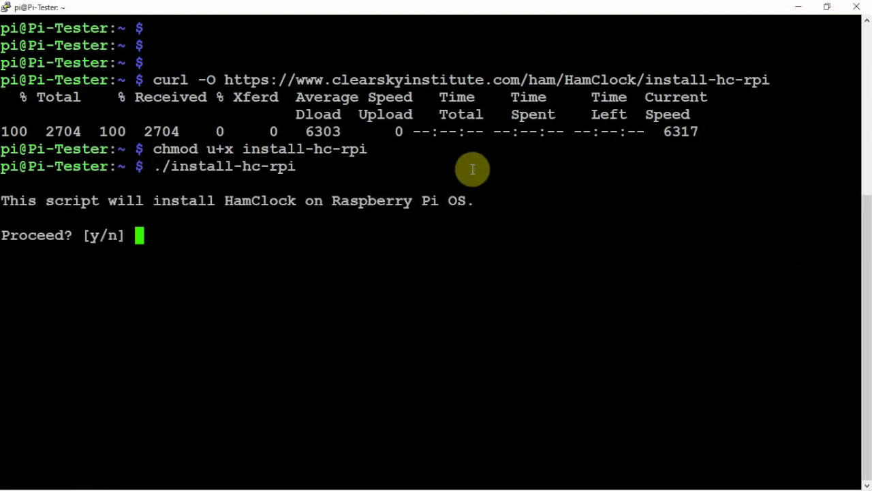
mouse_move(417, 156)
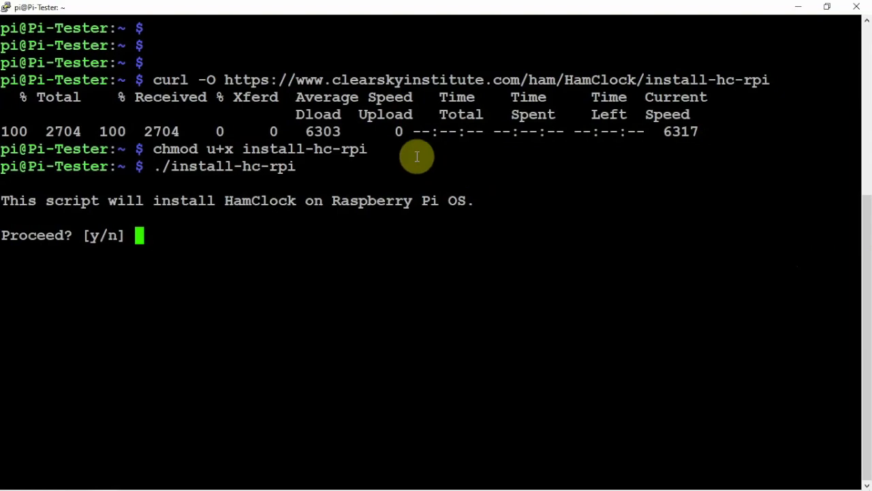
mouse_move(353, 247)
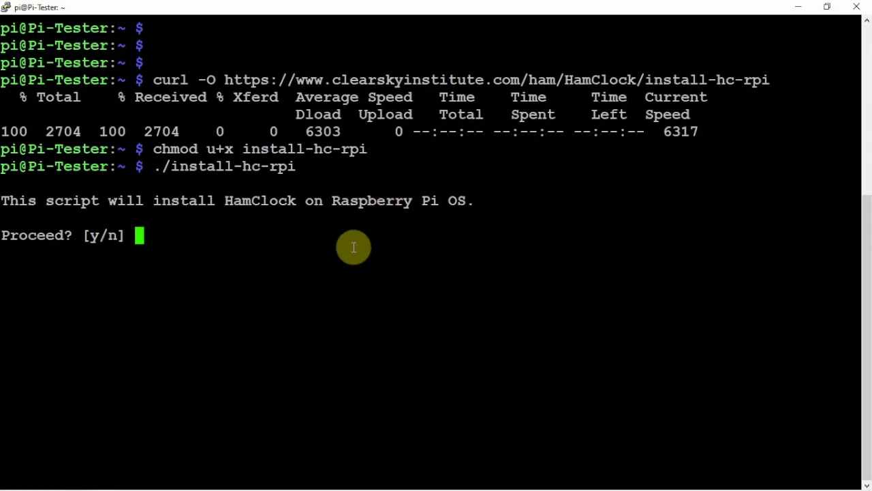
Confirm the installer with y and choose size option 3 (2400x1440) for the build.
type("y")
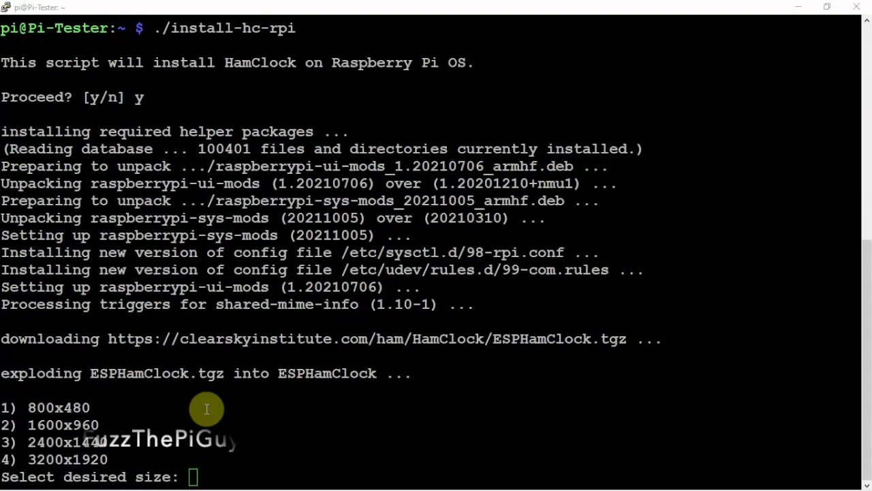
type("3")
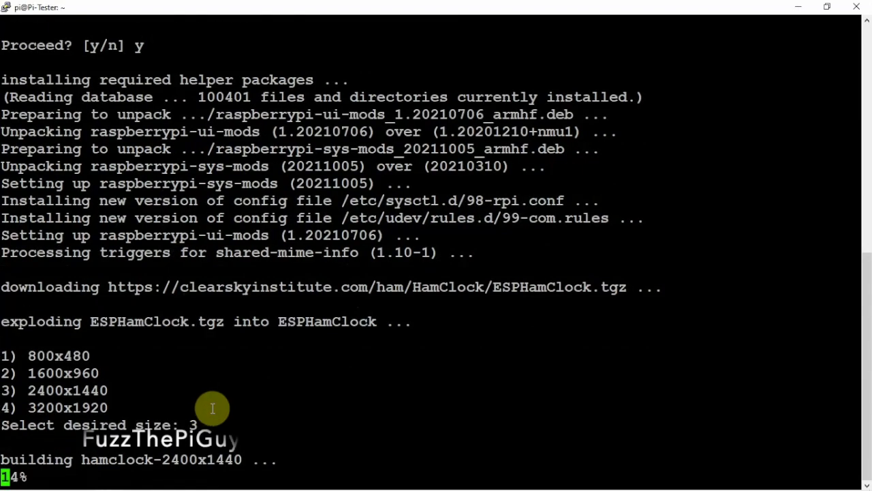
mouse_move(152, 393)
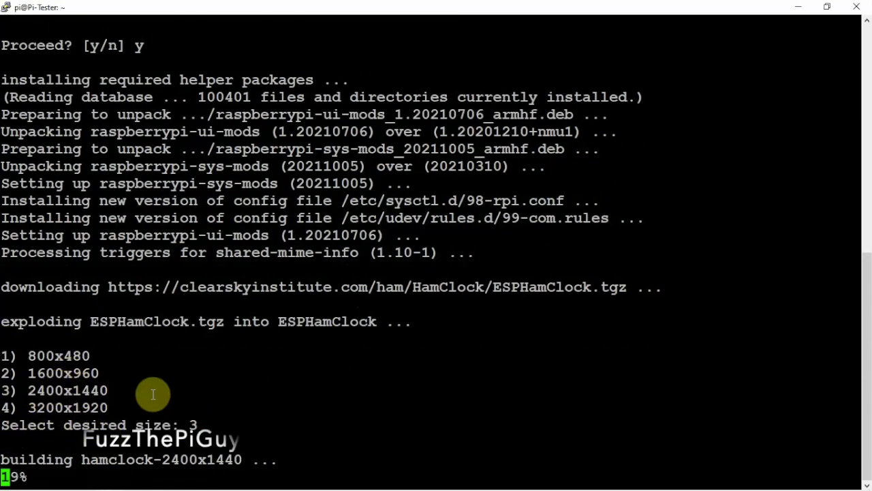
mouse_move(195, 402)
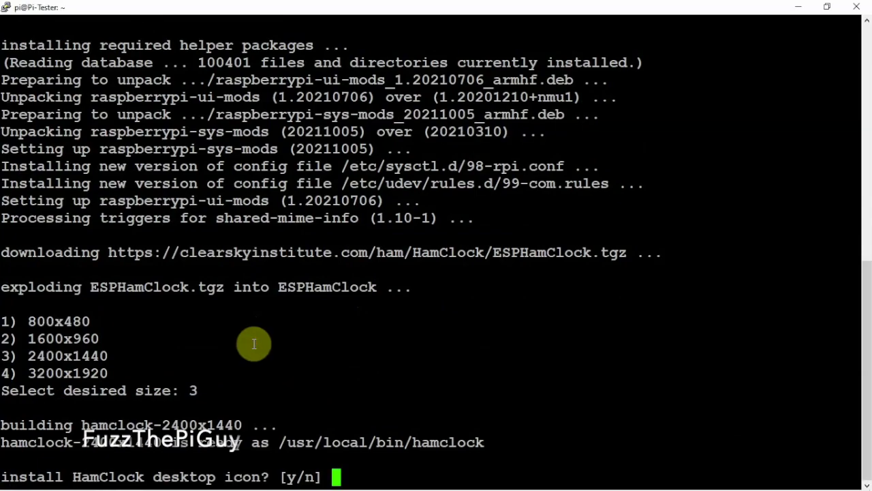
Answer y to the desktop icon, boot autostart, full screen and reboot-now prompts.
type("y")
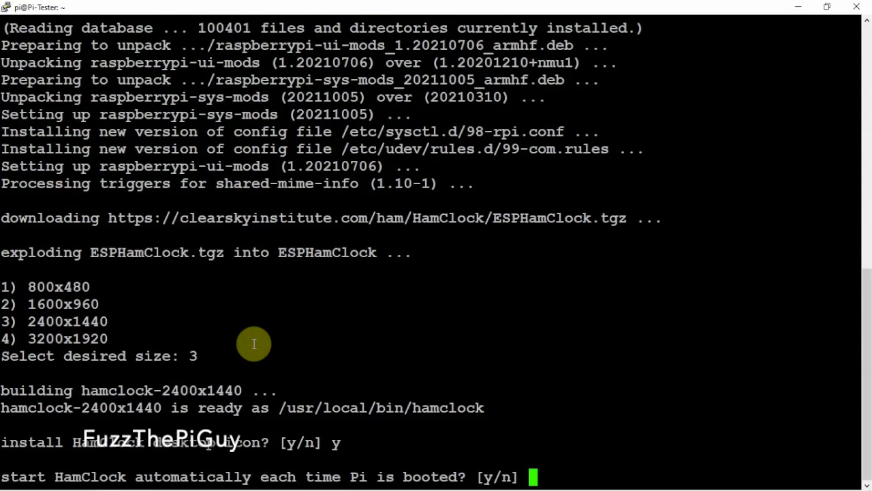
type("y")
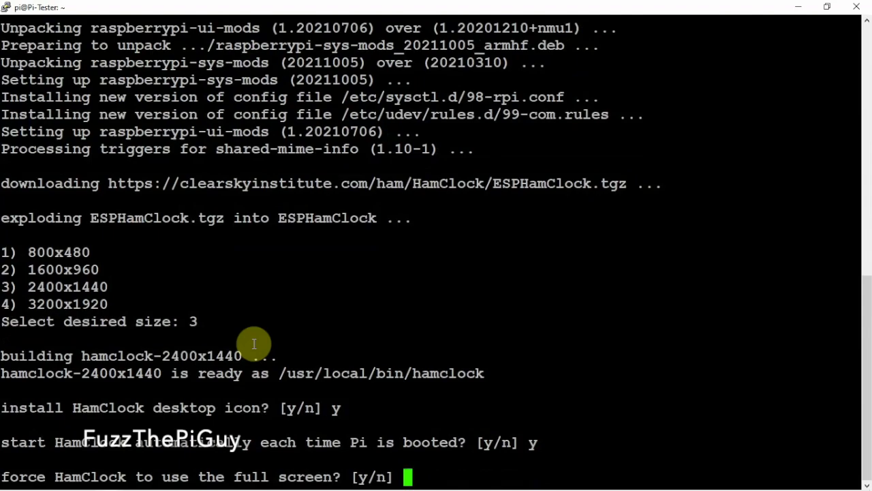
type("y")
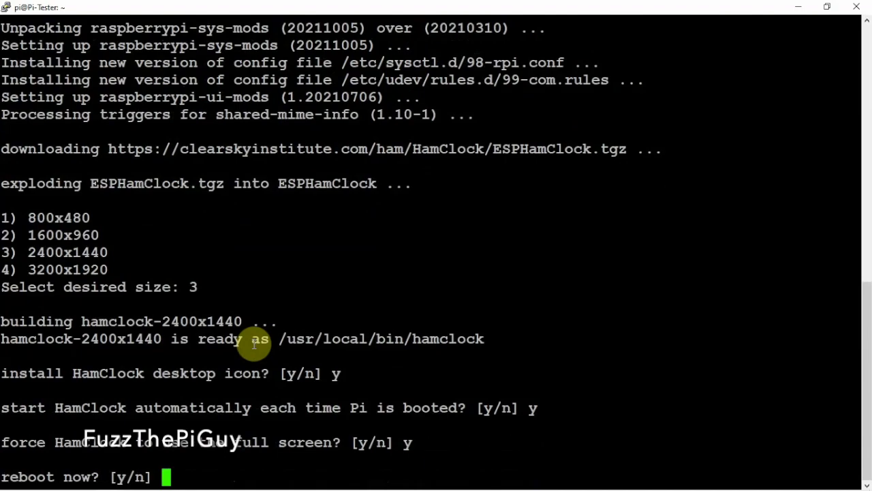
type("y")
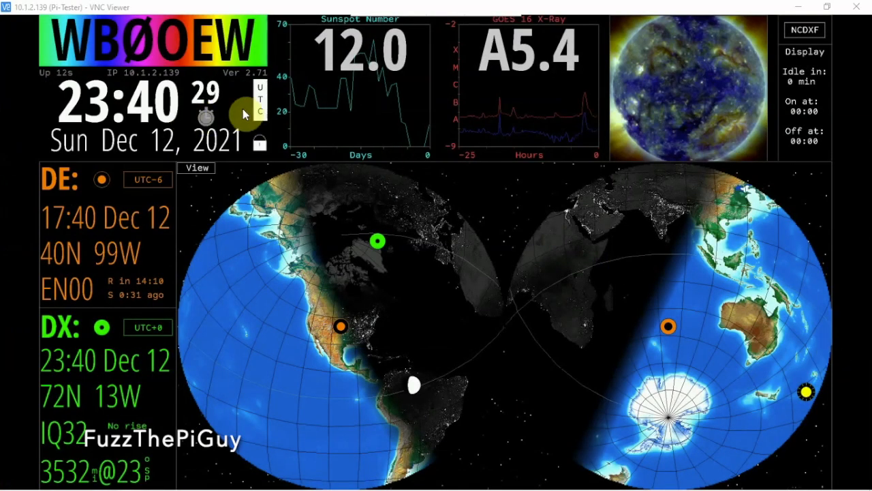
mouse_move(180, 12)
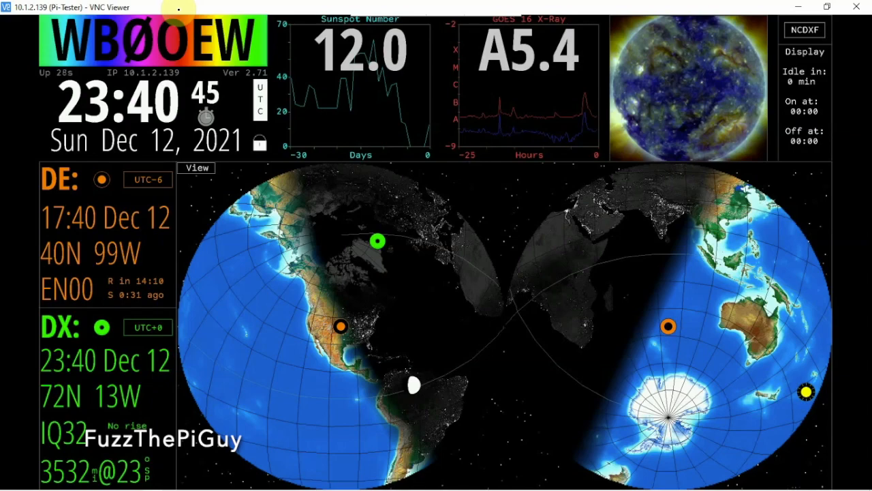
mouse_move(291, 8)
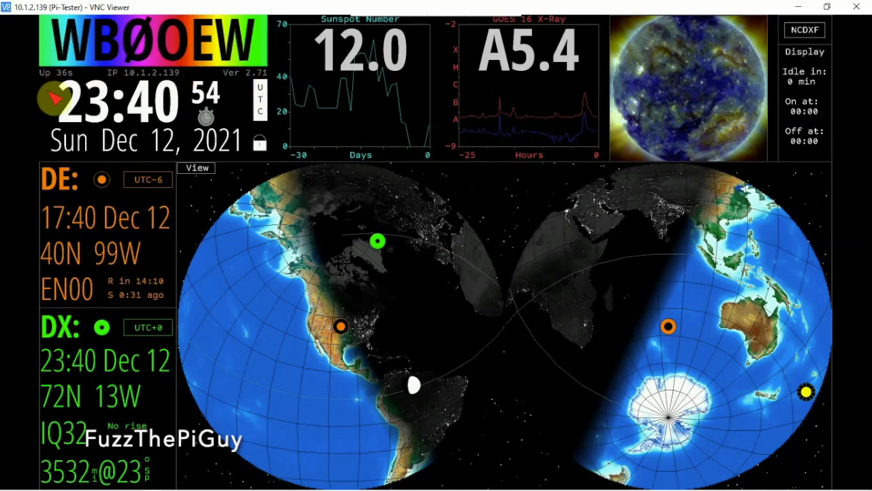
mouse_move(215, 144)
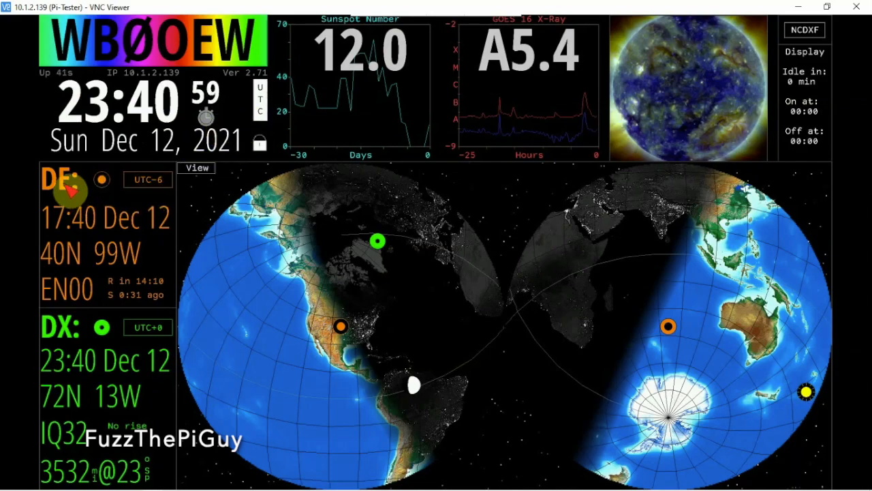
mouse_move(41, 271)
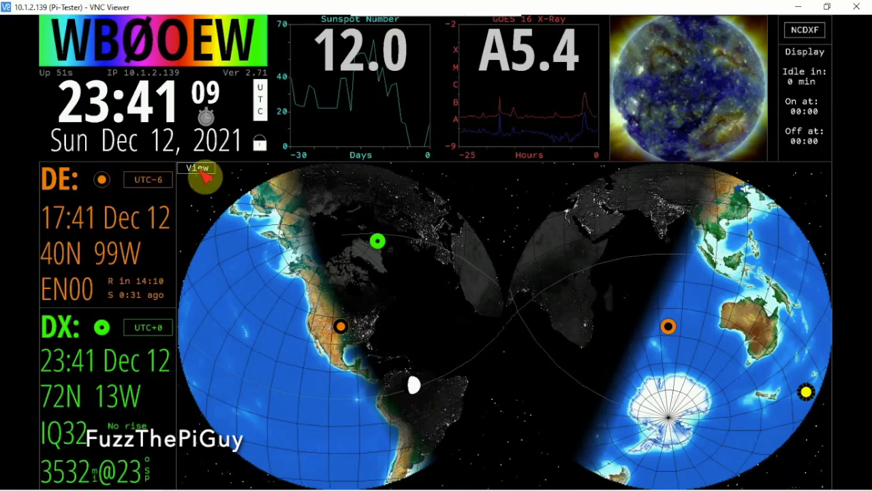
left_click(197, 168)
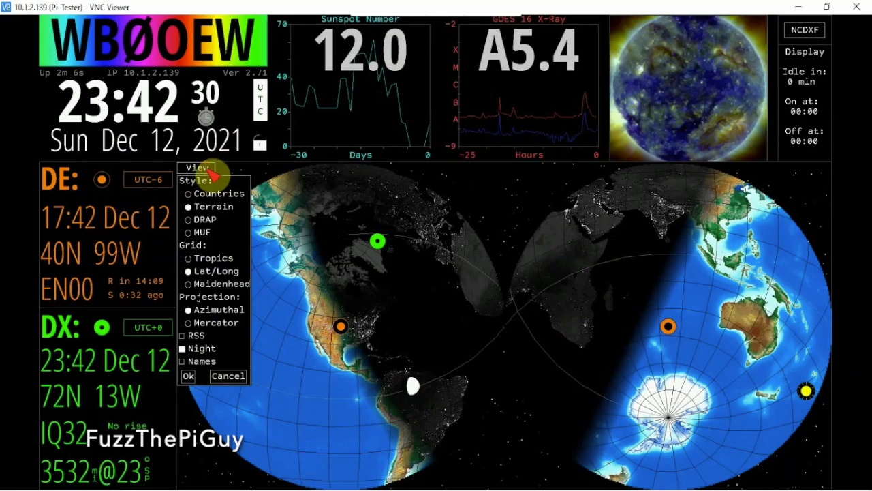
mouse_move(268, 148)
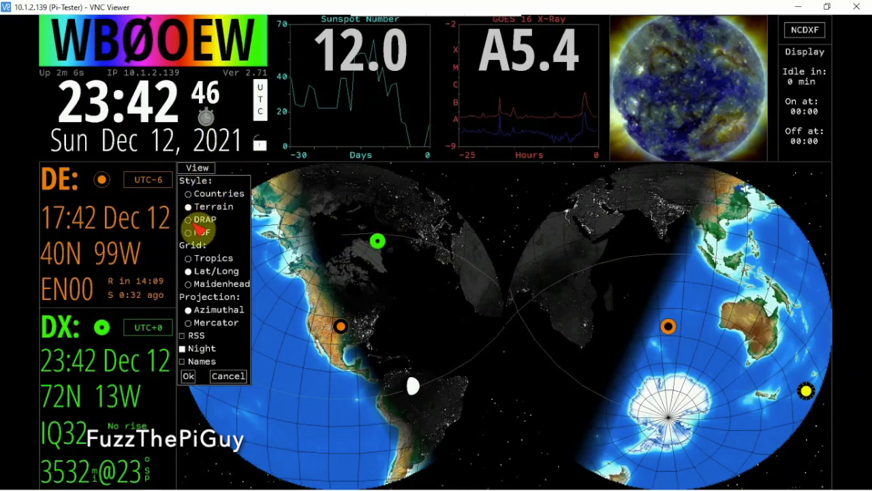
left_click(189, 206)
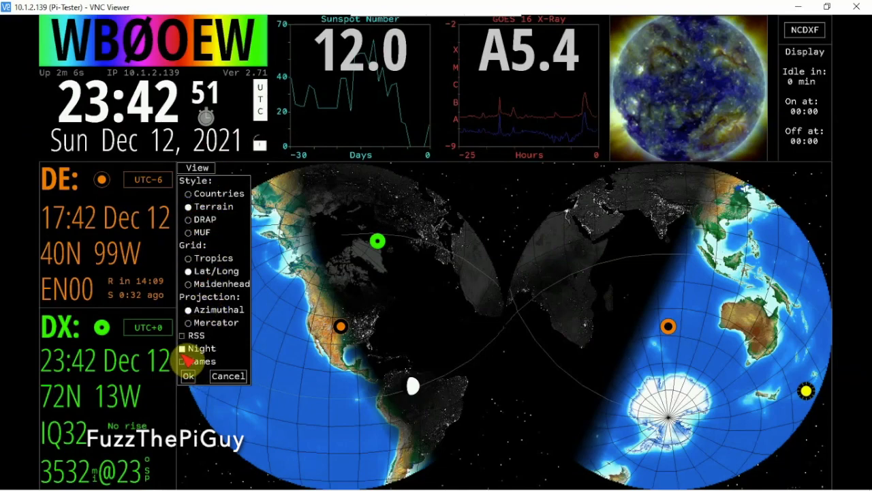
left_click(183, 361)
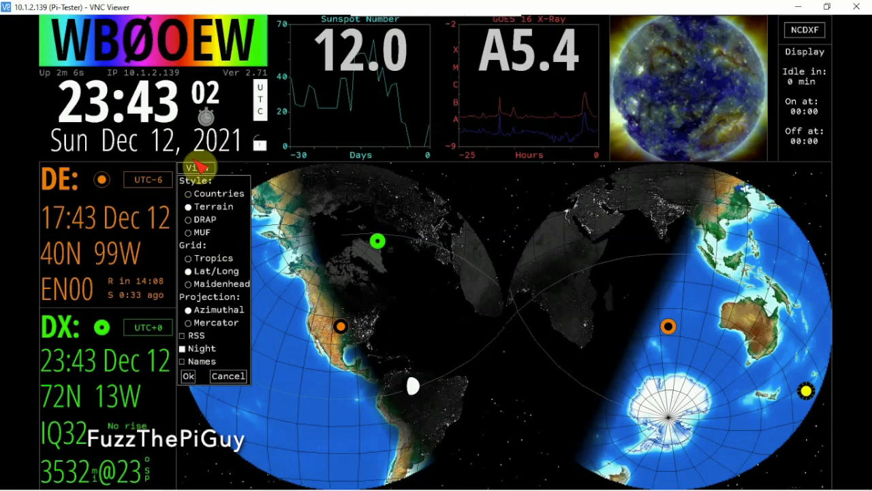
mouse_move(216, 171)
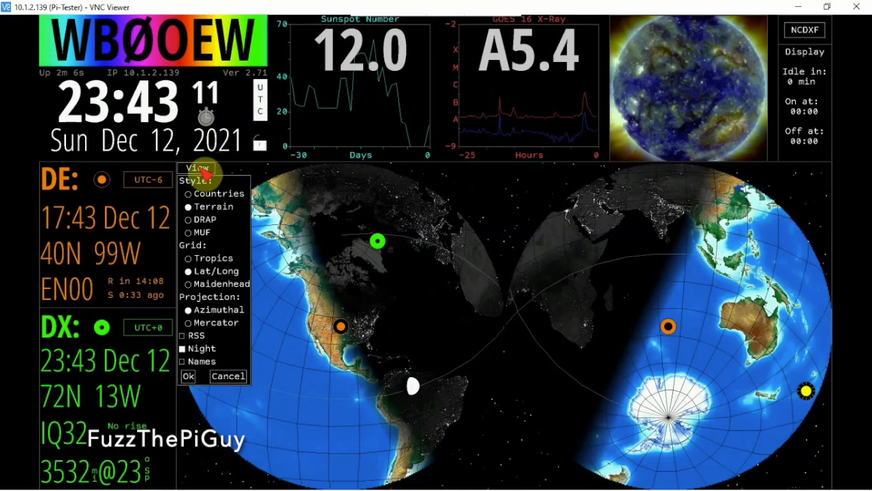
left_click(188, 375)
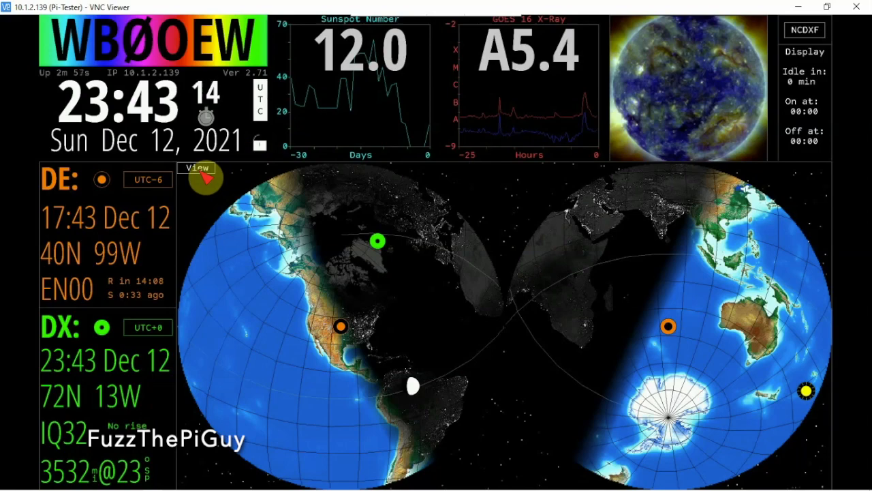
Switch the map display option from terrain to the DRAP style.
left_click(197, 167)
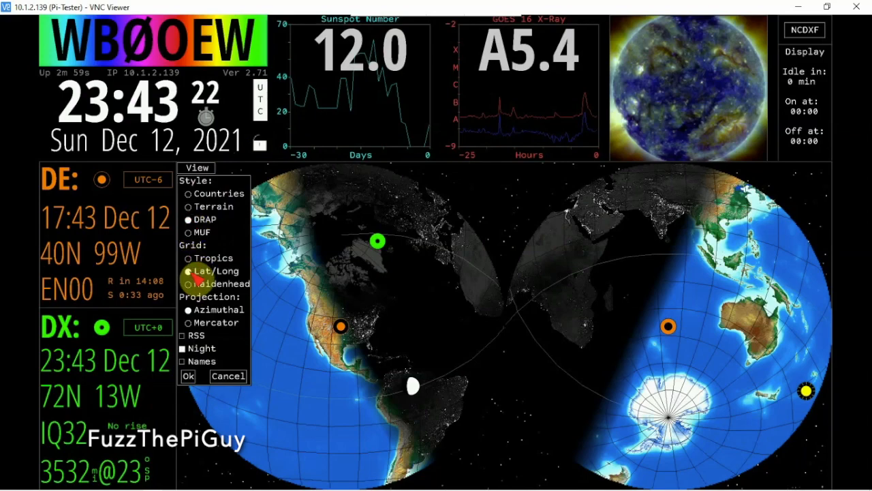
left_click(188, 283)
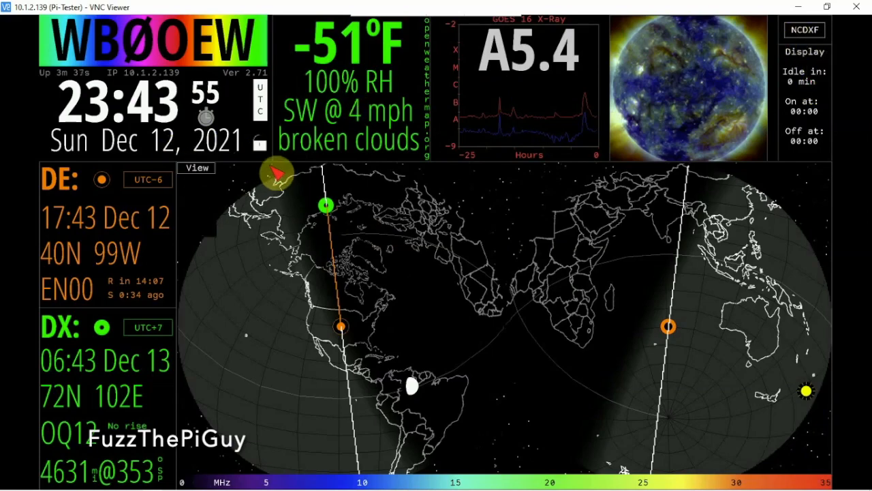
mouse_move(228, 170)
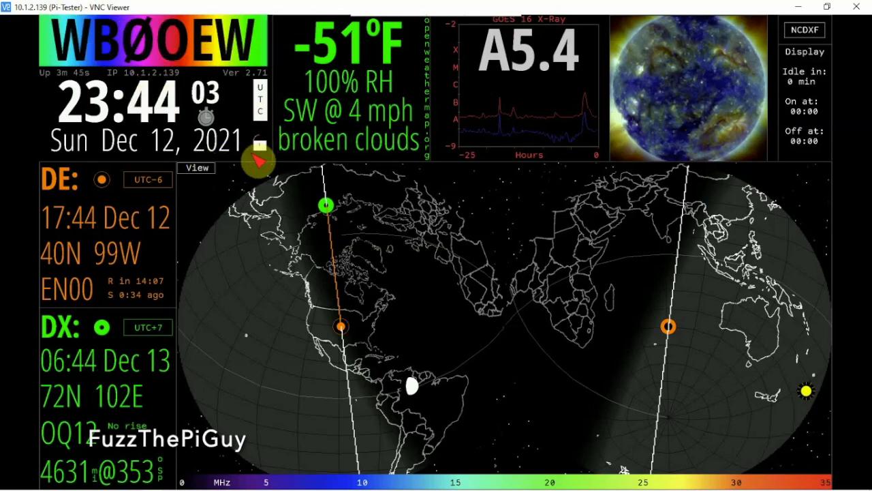
mouse_move(271, 151)
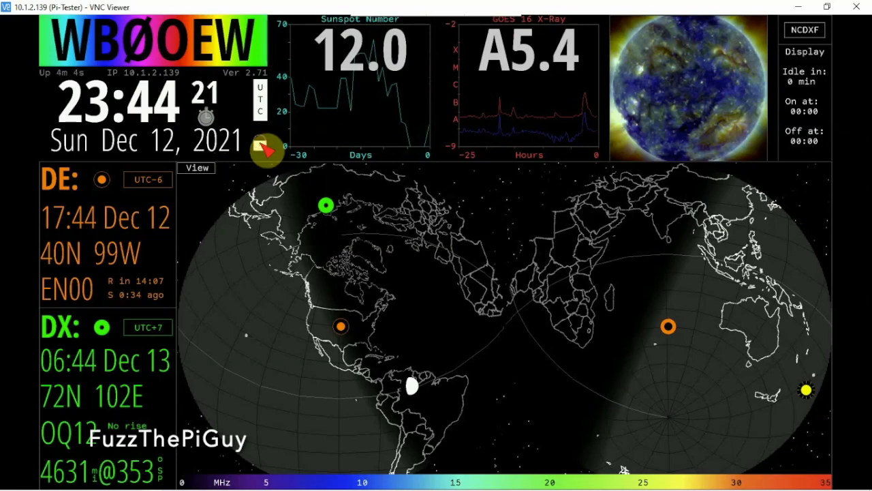
Open the exit menu from the lock/exit icon under the date.
left_click(266, 151)
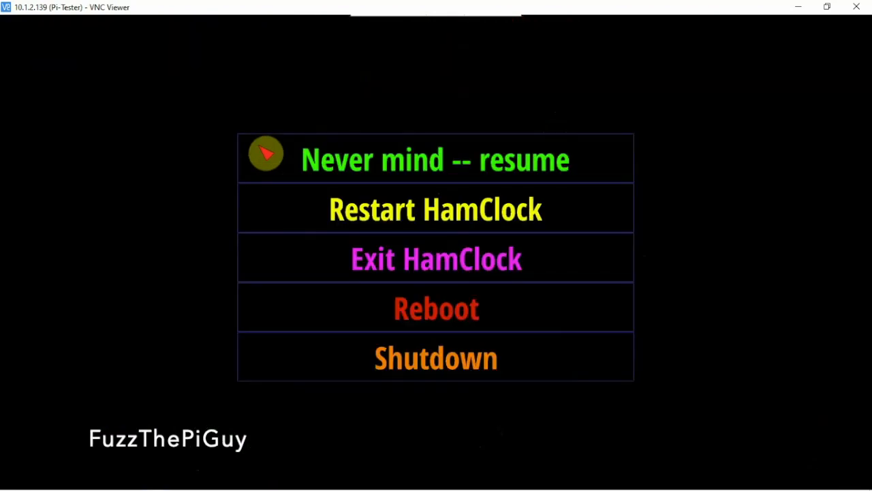
mouse_move(452, 210)
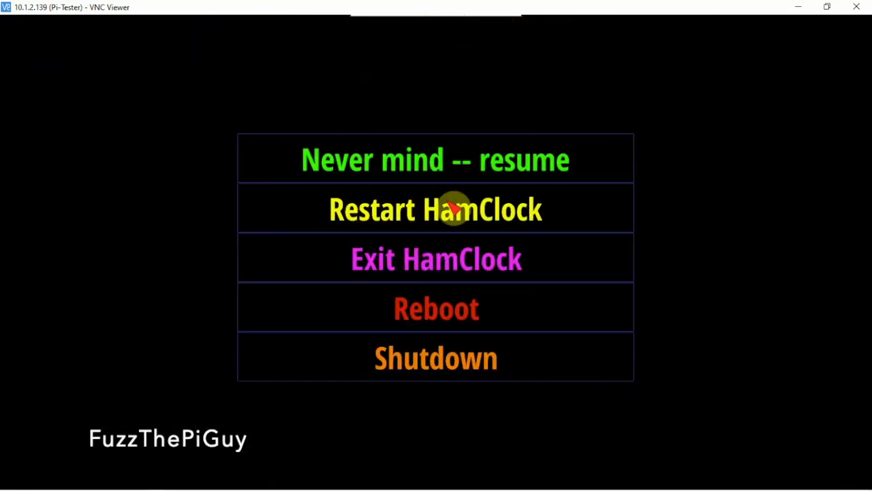
mouse_move(453, 280)
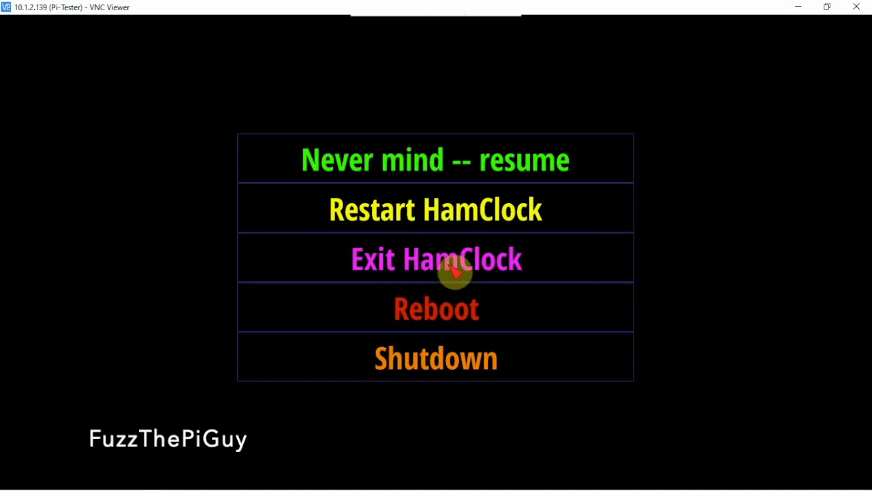
Exit HamClock, then relaunch it by running its desktop icon's launcher script.
left_click(449, 269)
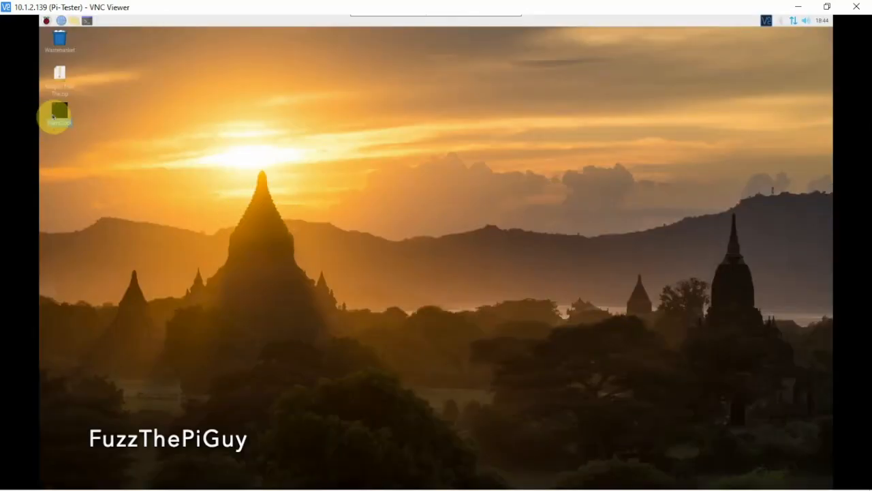
double_click(60, 113)
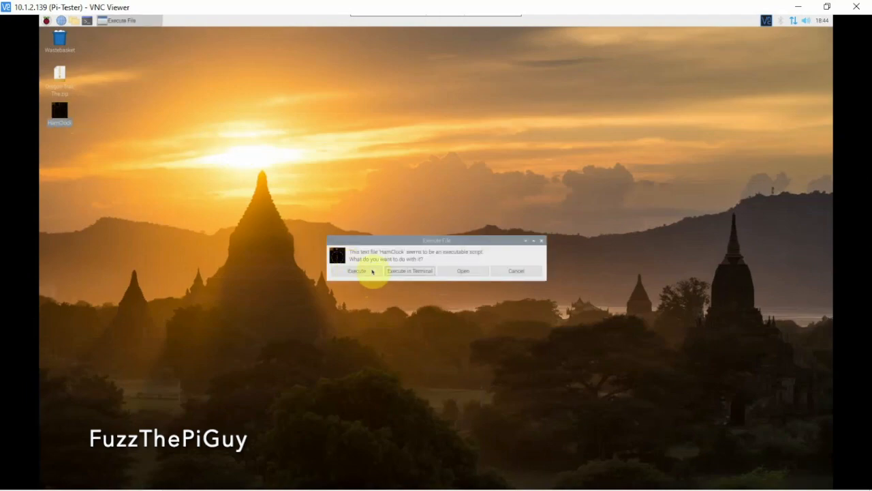
left_click(353, 271)
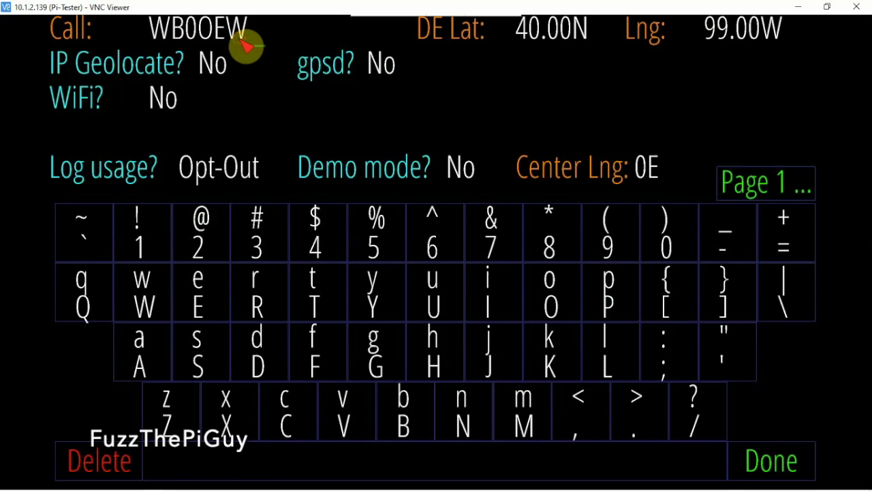
mouse_move(252, 43)
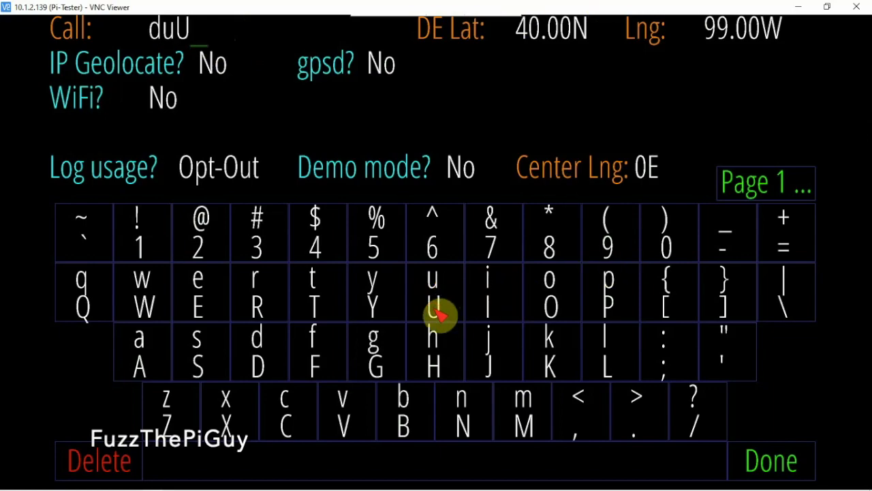
mouse_move(485, 309)
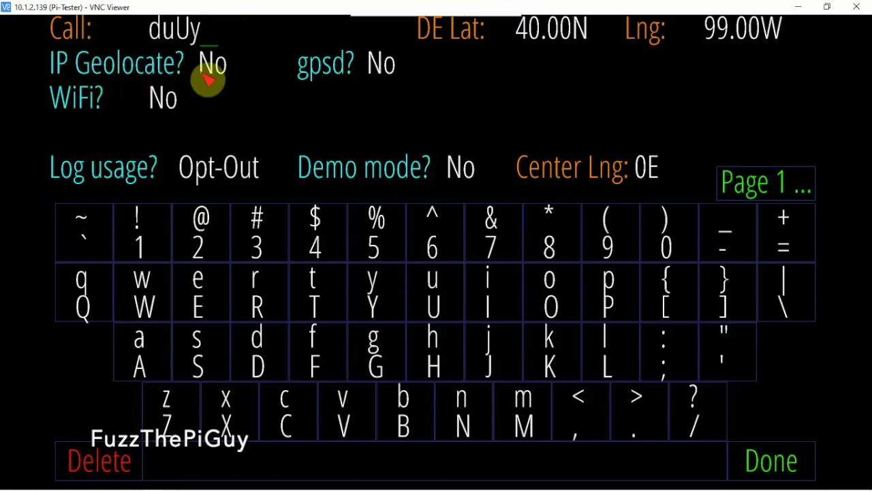
mouse_move(352, 75)
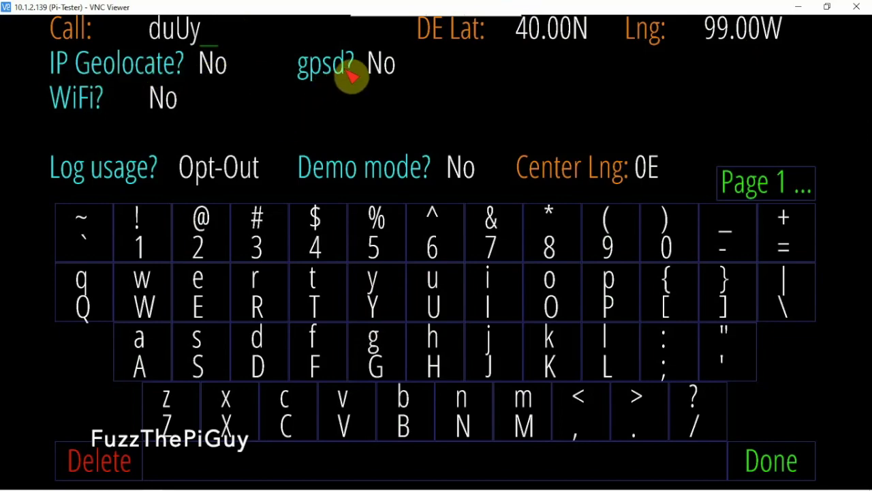
mouse_move(137, 126)
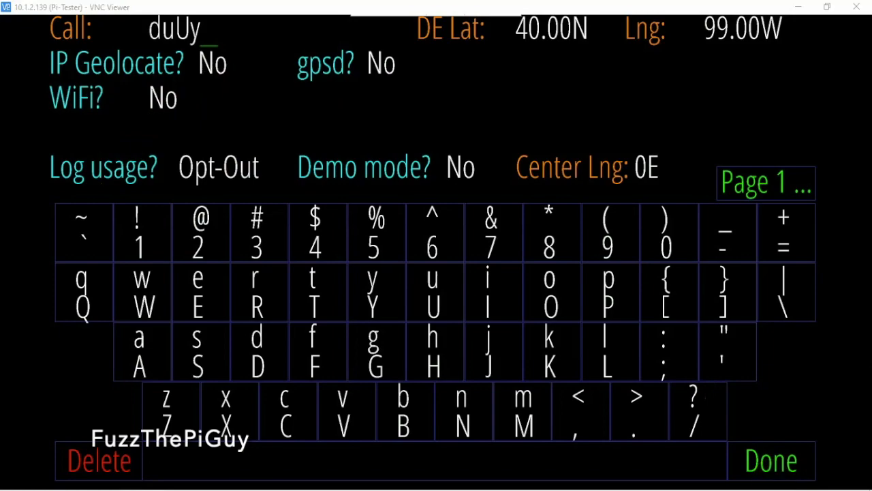
mouse_move(522, 106)
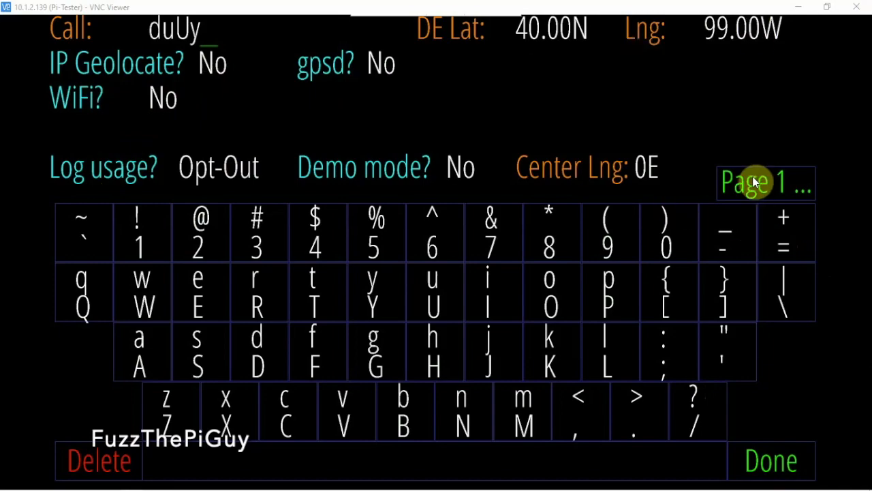
left_click(765, 183)
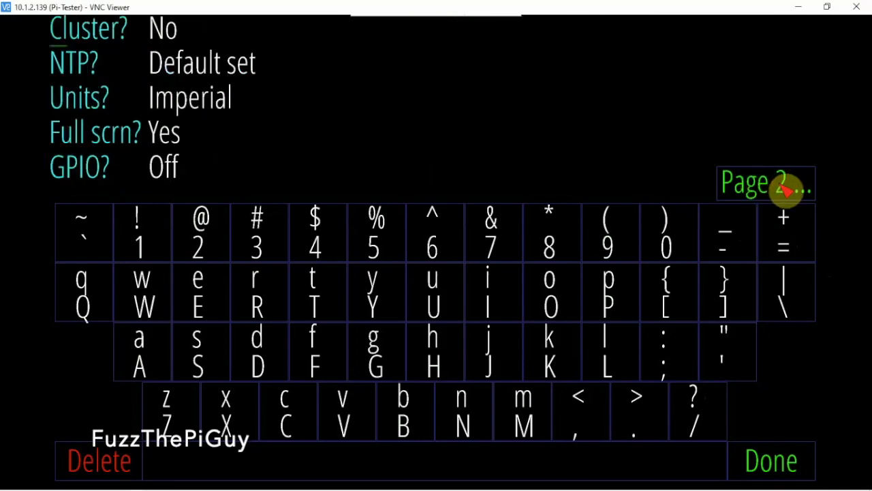
mouse_move(327, 130)
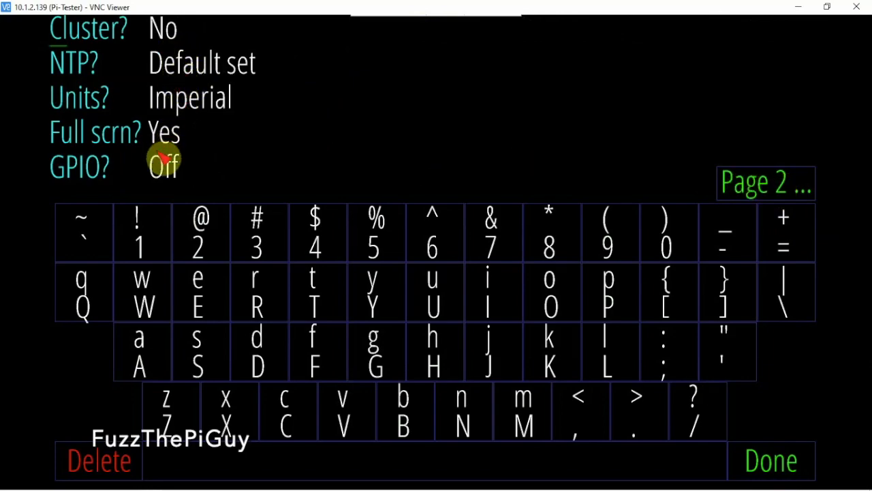
mouse_move(757, 194)
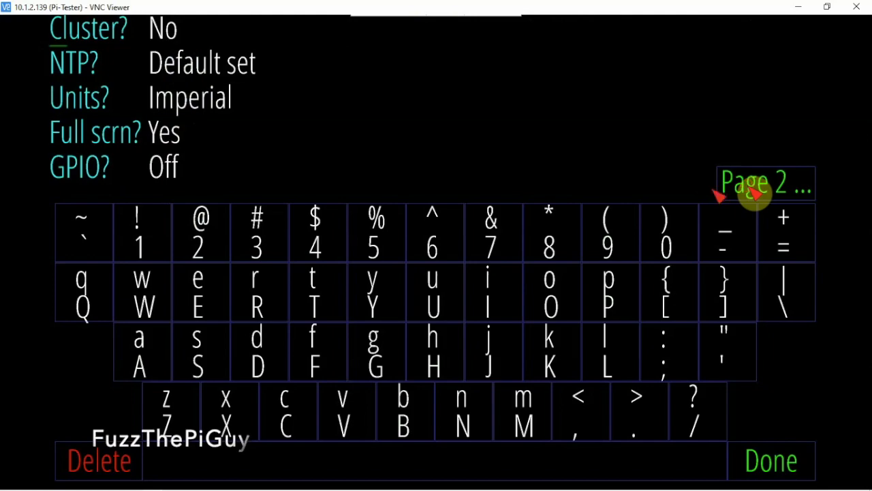
mouse_move(753, 194)
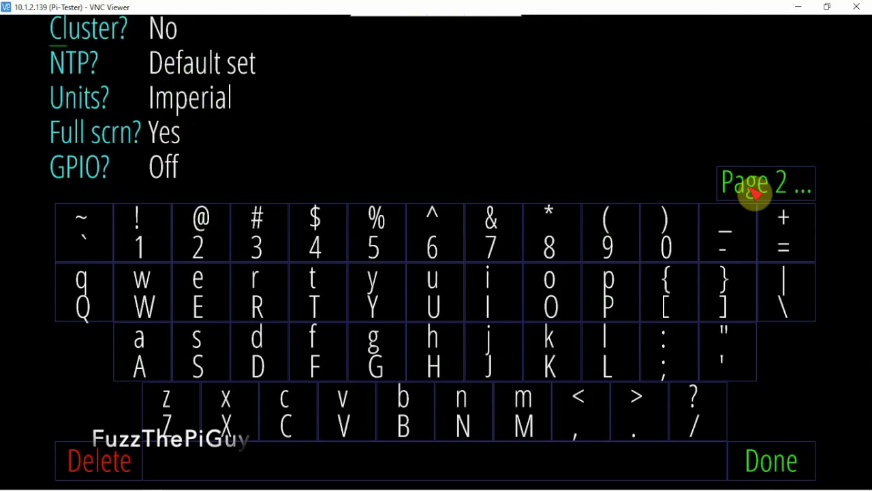
left_click(765, 182)
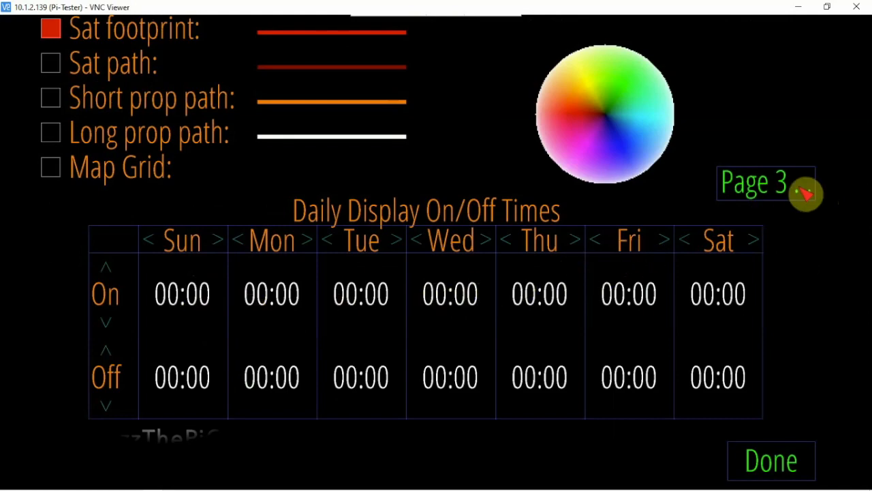
mouse_move(795, 188)
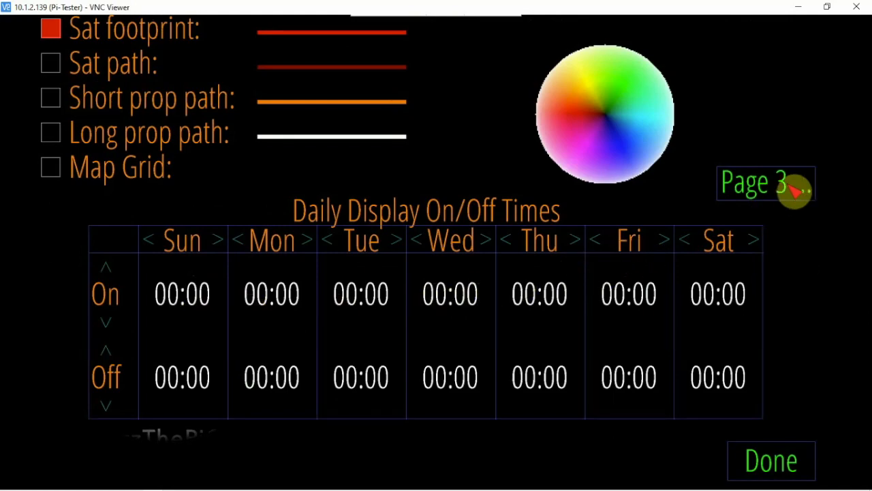
left_click(765, 184)
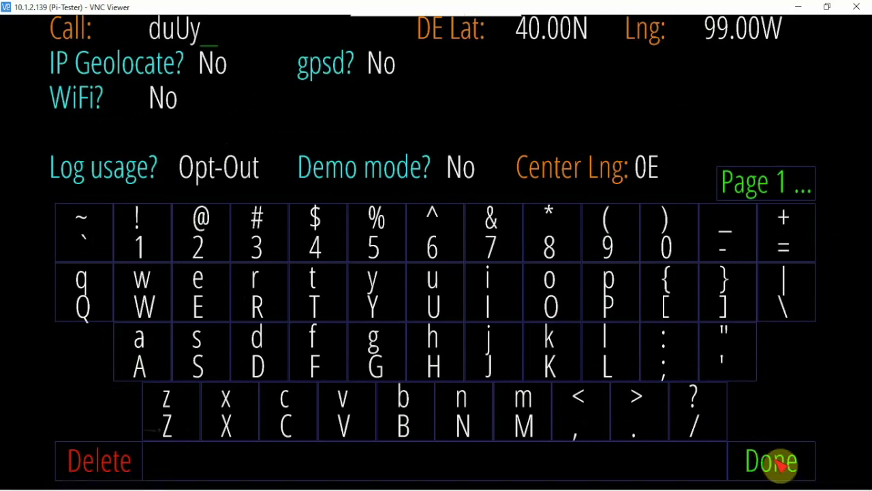
Save the setup with Done and skip the startup network checks.
left_click(774, 458)
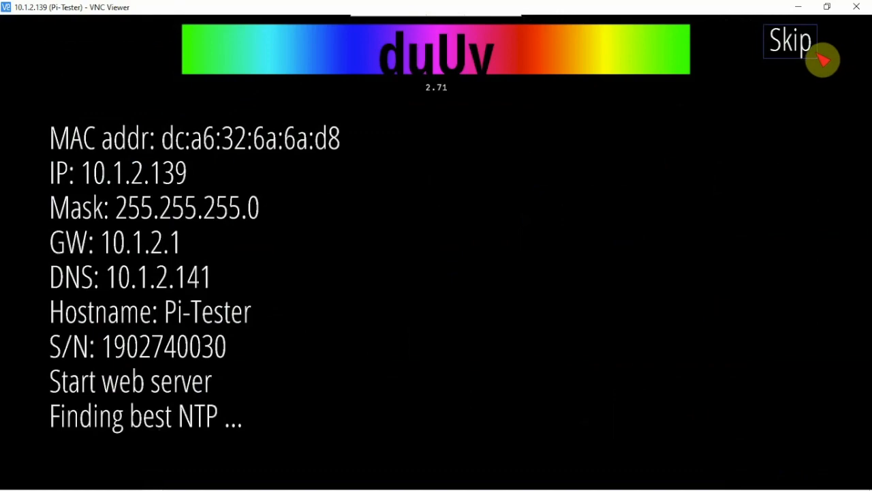
mouse_move(807, 52)
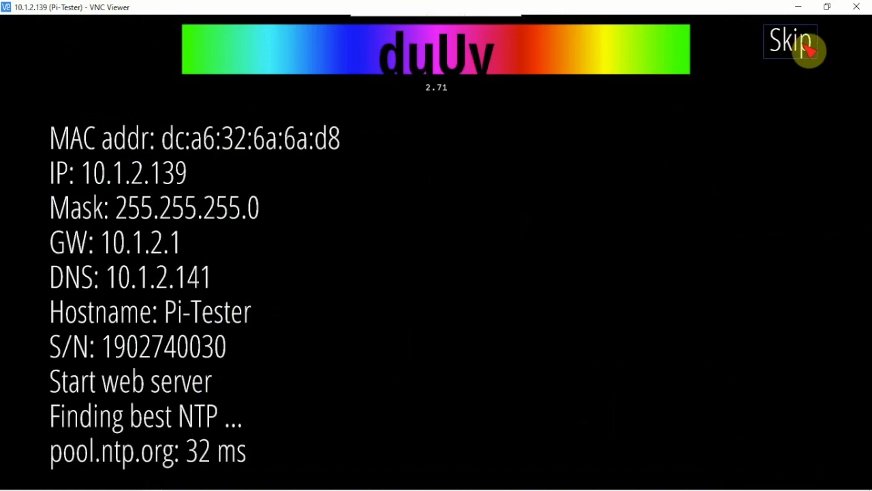
left_click(791, 41)
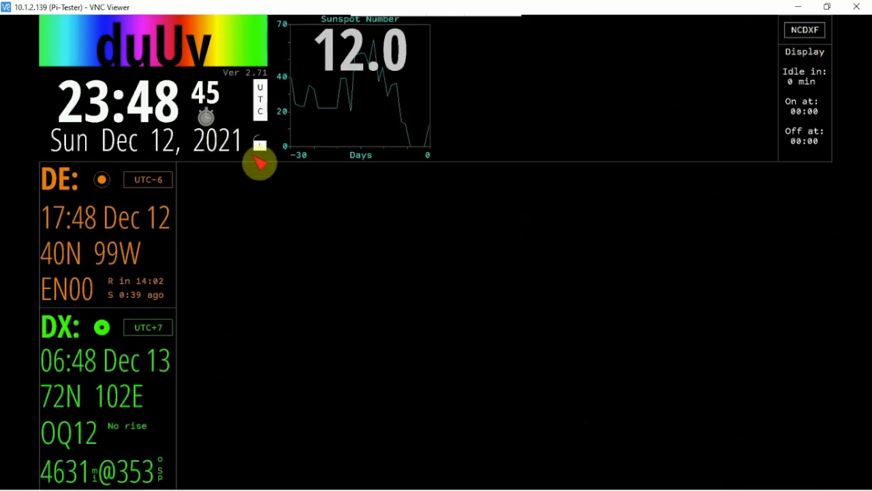
mouse_move(136, 478)
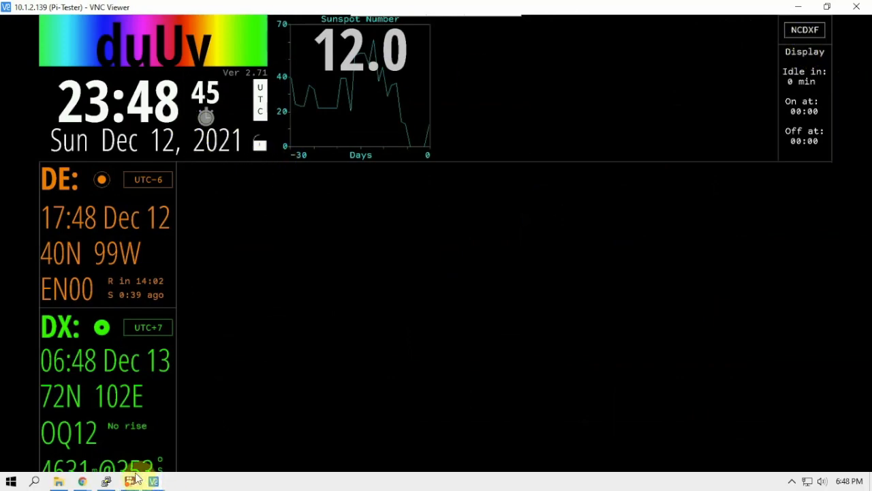
Switch to the PuTTY htop session from the Windows taskbar.
left_click(130, 481)
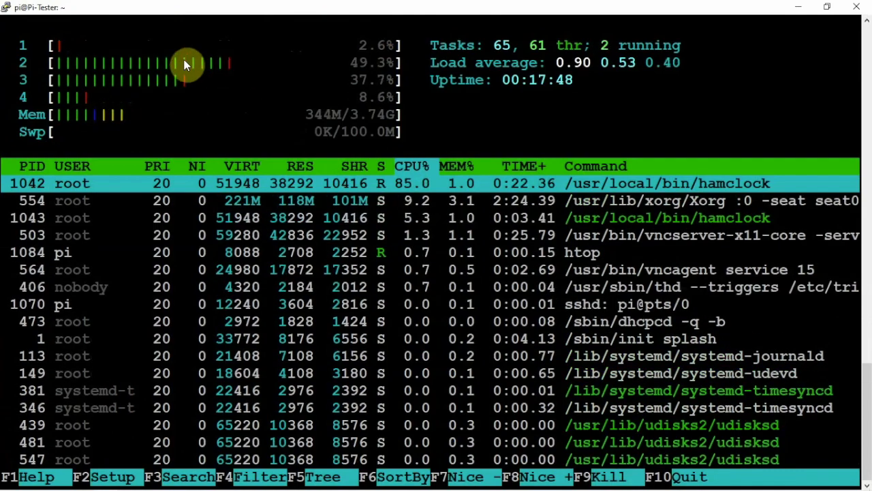
mouse_move(151, 92)
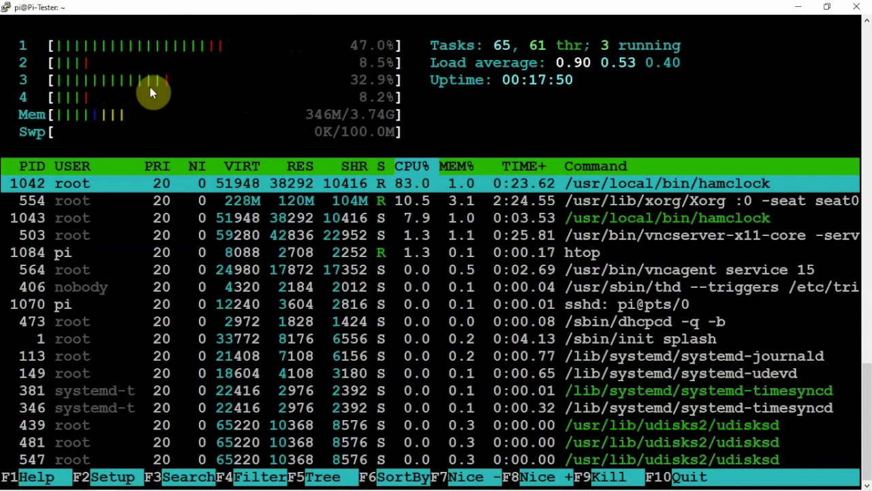
mouse_move(193, 102)
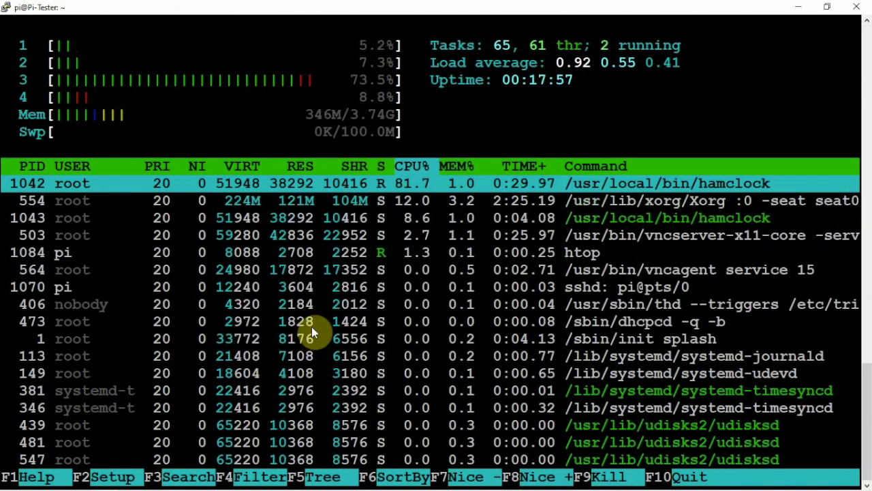
mouse_move(228, 225)
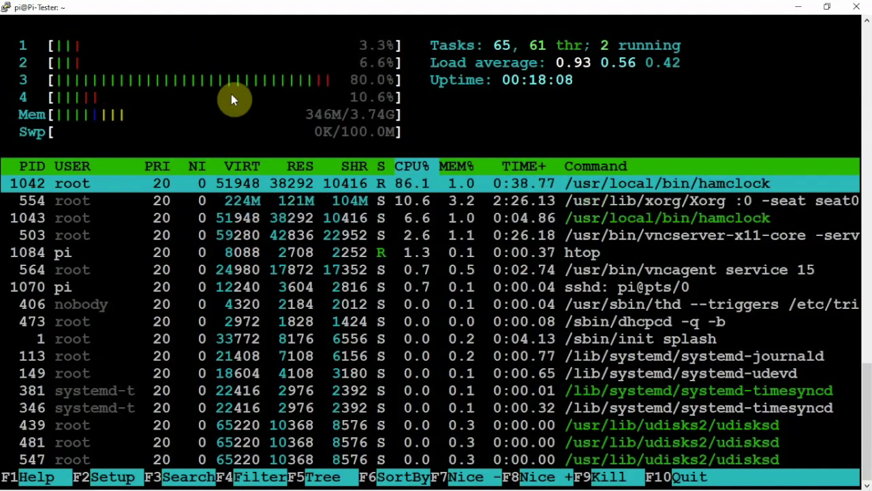
mouse_move(290, 373)
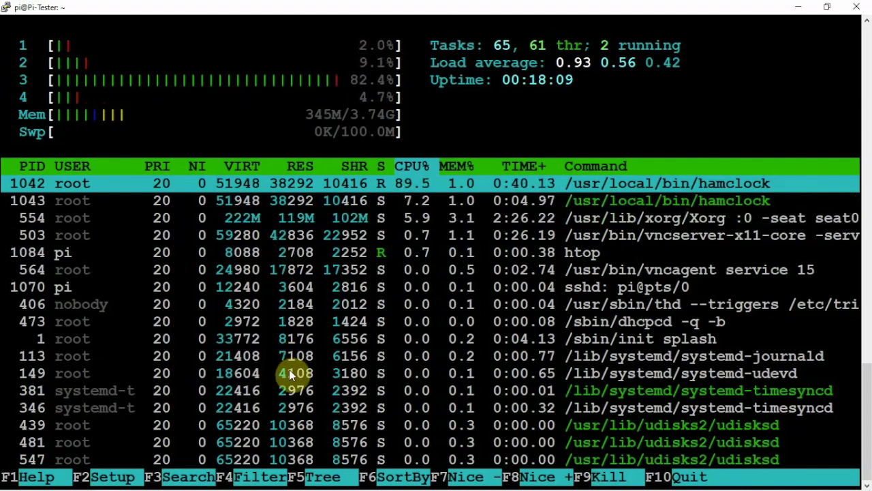
mouse_move(204, 12)
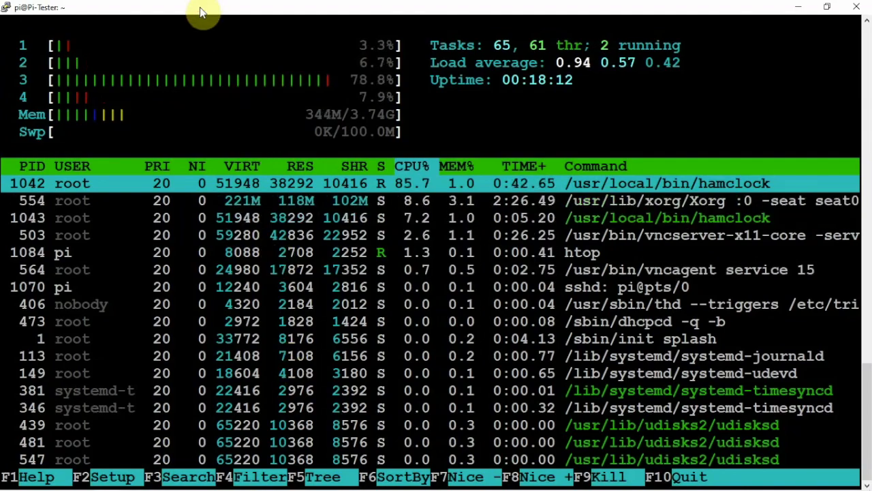